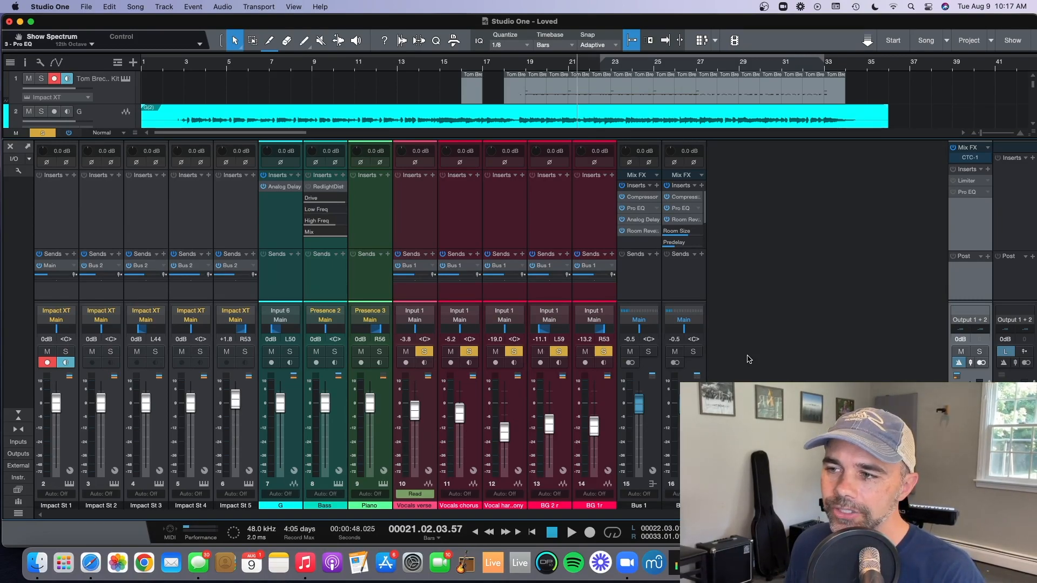
pyautogui.moveTo(759, 242)
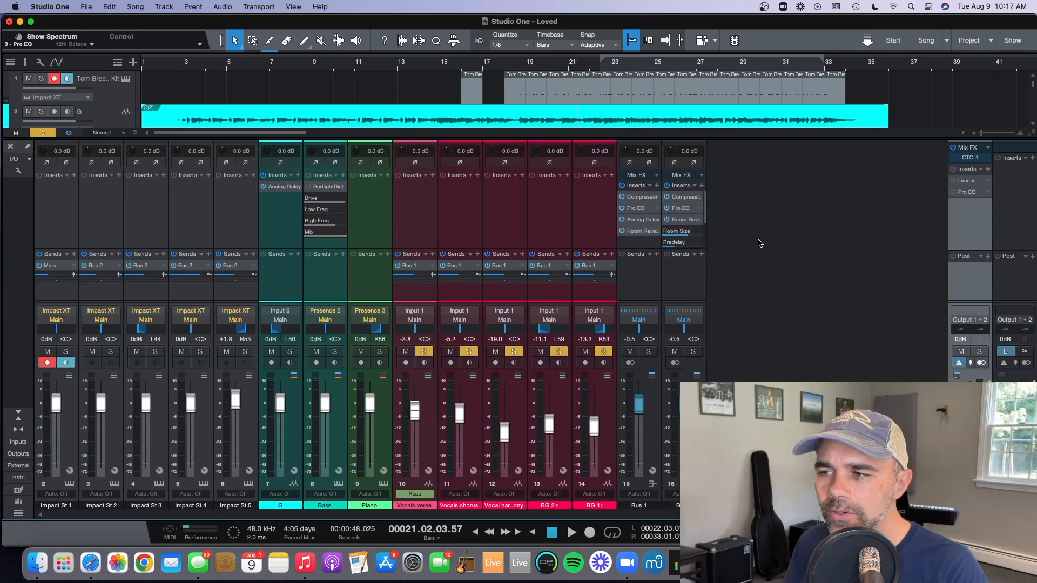
pyautogui.moveTo(910, 189)
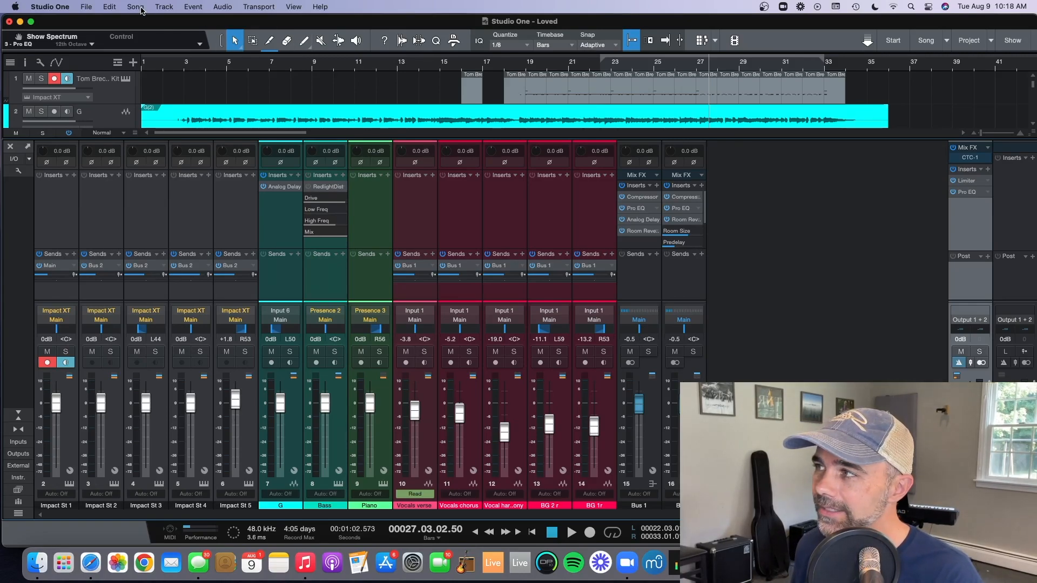
# - Show the Song menu's Add to Project destinations for 'Loved'
pyautogui.click(136, 6)
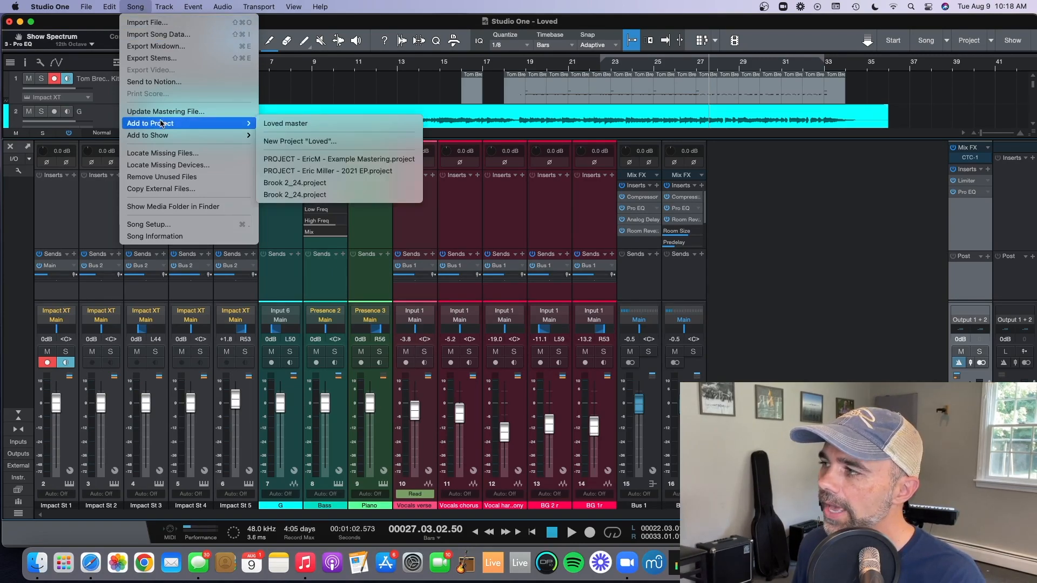
pyautogui.moveTo(299, 141)
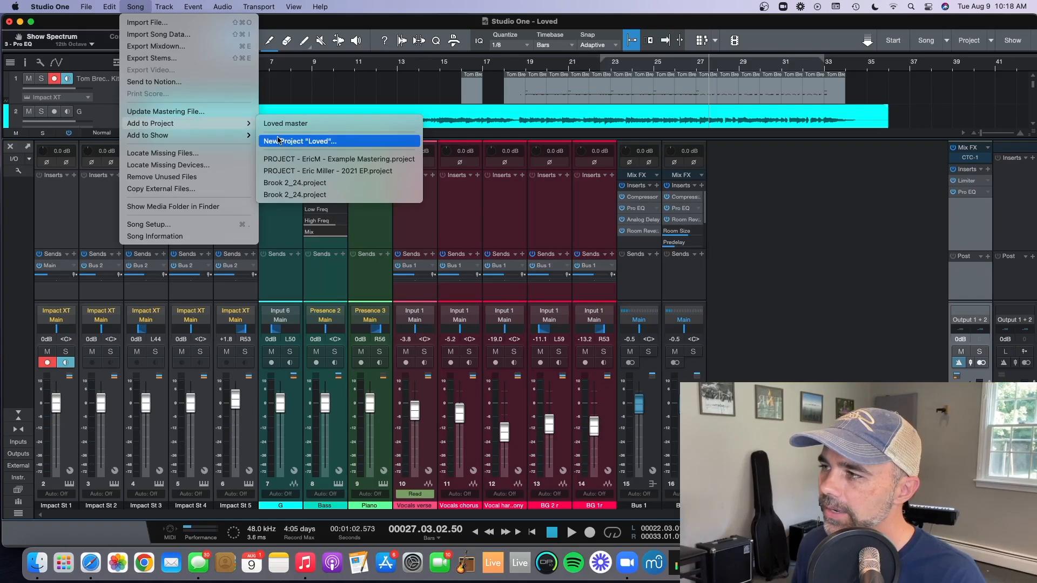
pyautogui.moveTo(640, 159)
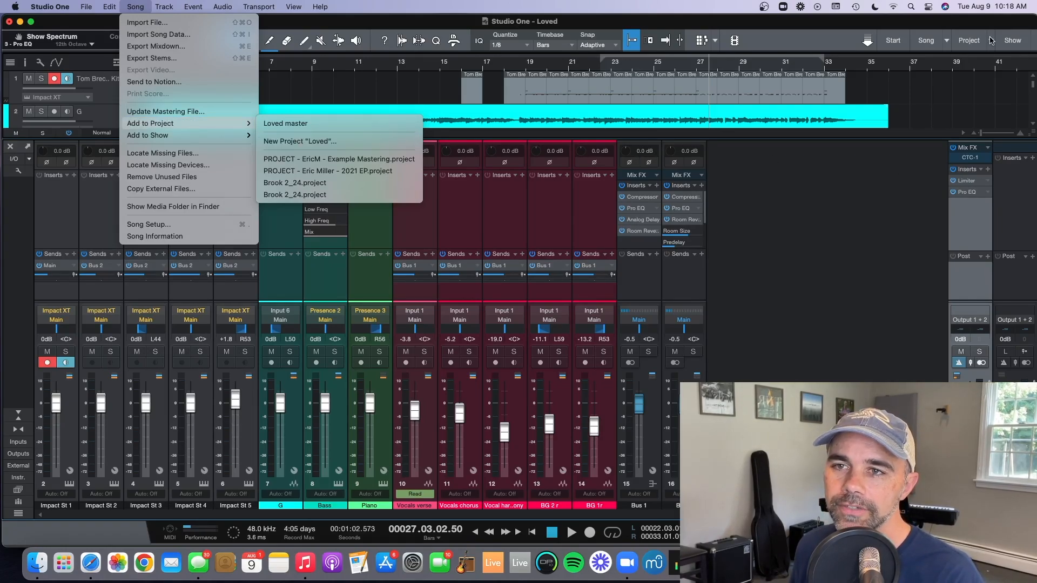
# - Switch to the 'Loved master' project page with 'Loved' as its first track
pyautogui.click(285, 124)
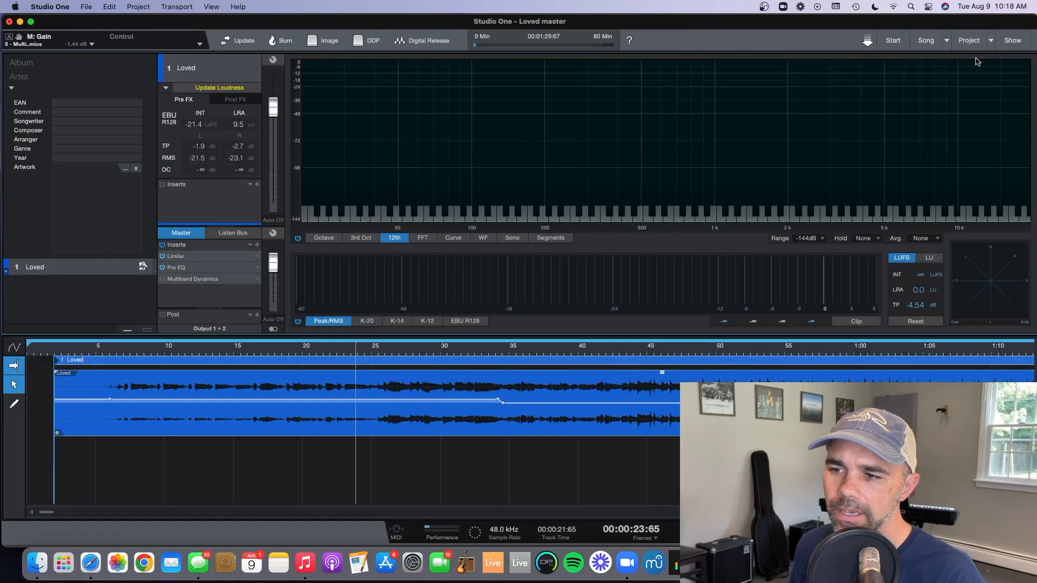
pyautogui.moveTo(737, 248)
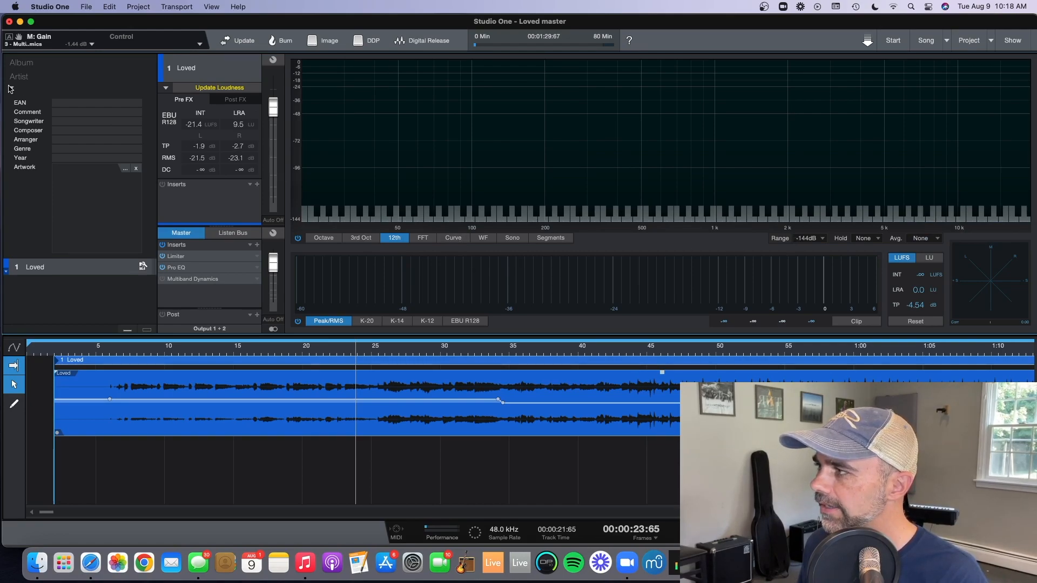
pyautogui.moveTo(8, 88)
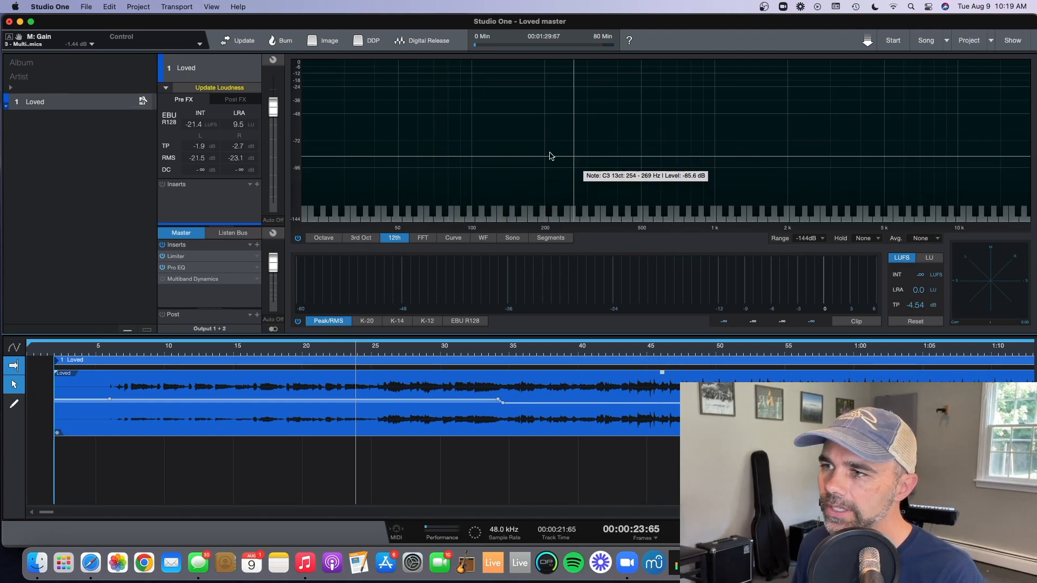
pyautogui.moveTo(425, 173)
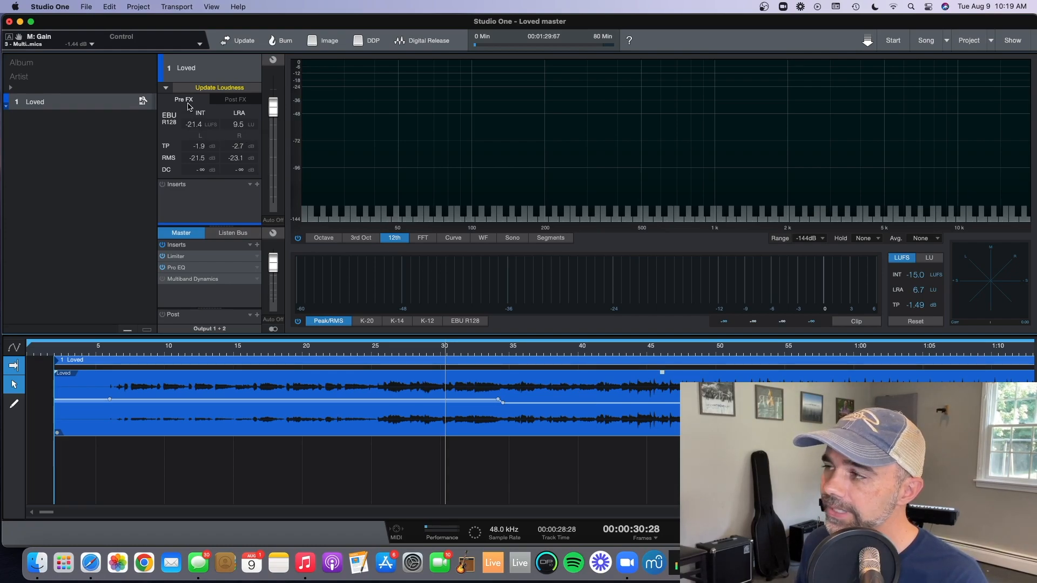
pyautogui.click(235, 99)
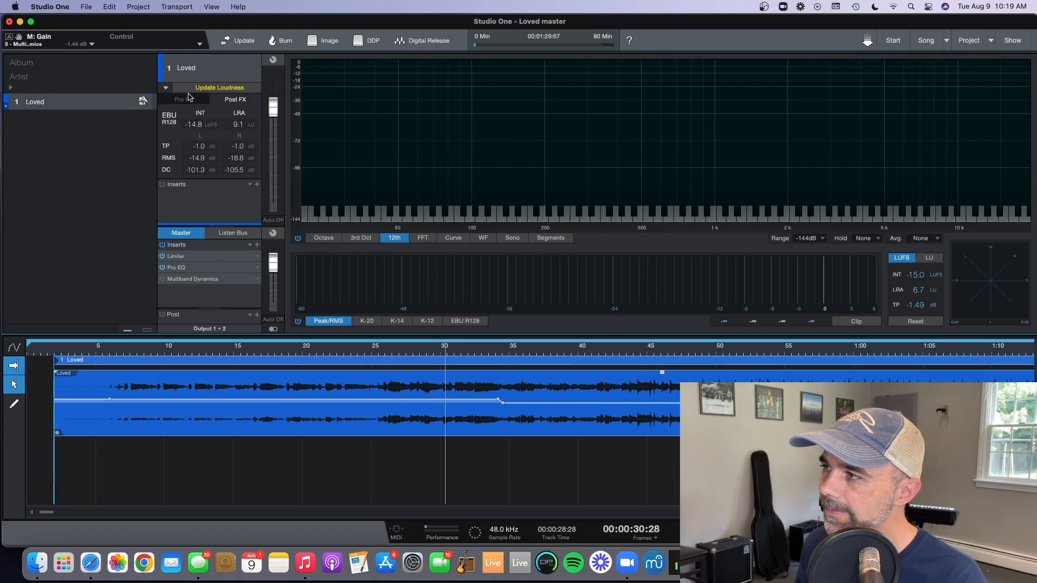
pyautogui.click(179, 100)
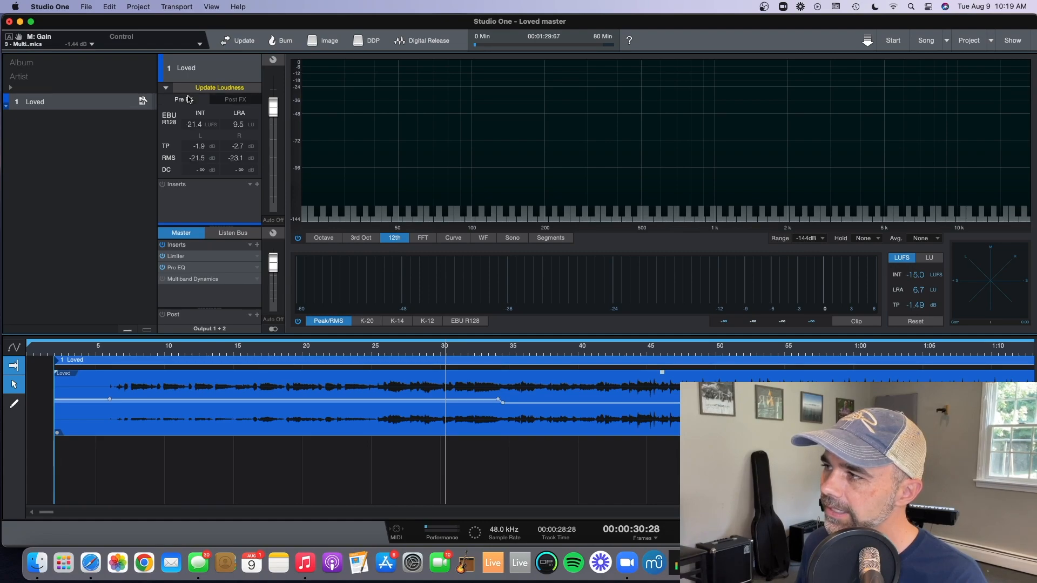
pyautogui.moveTo(192, 128)
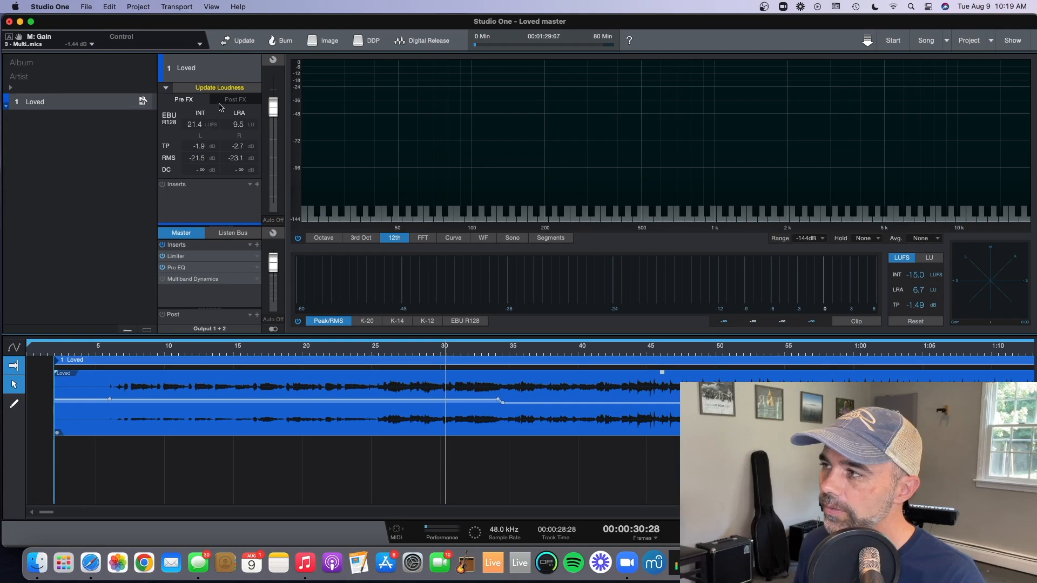
pyautogui.click(235, 99)
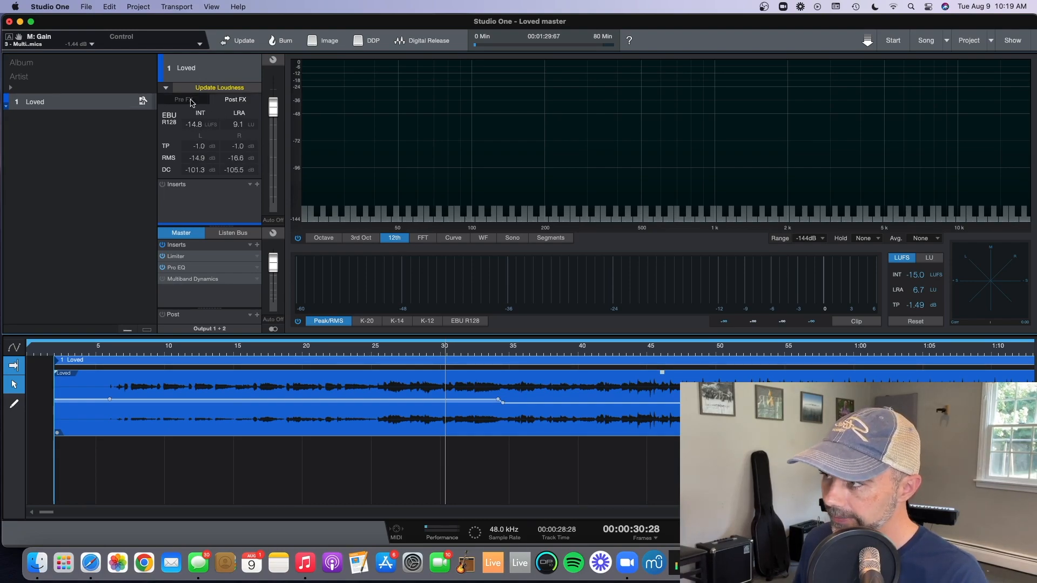
pyautogui.click(181, 99)
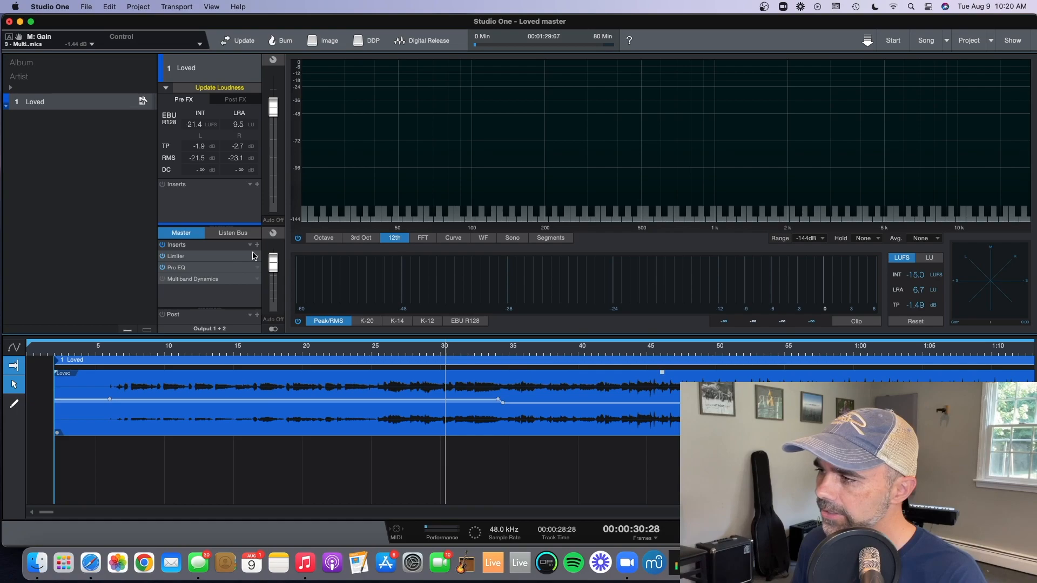
pyautogui.moveTo(271, 277)
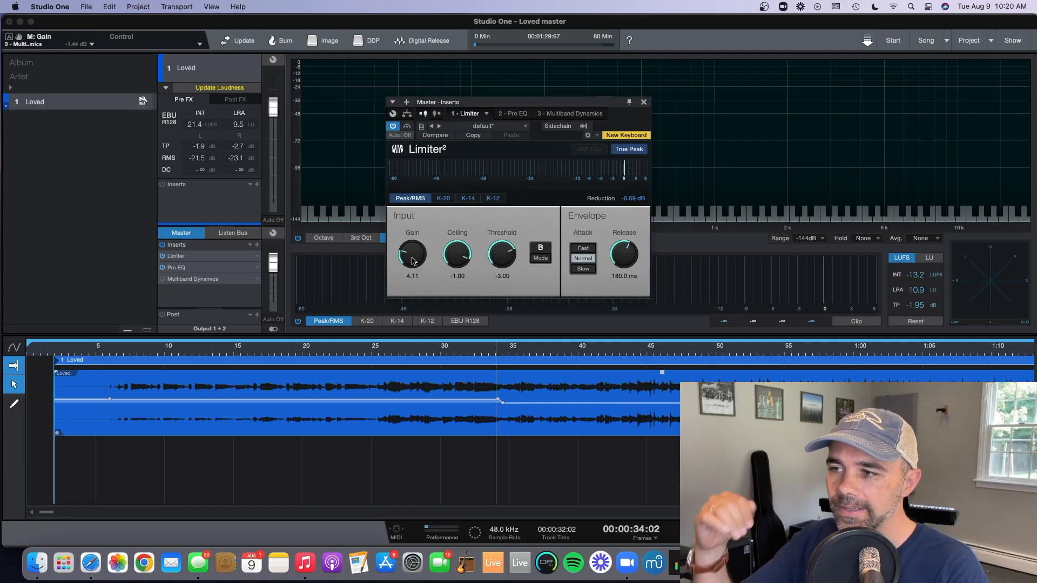
pyautogui.moveTo(515, 268)
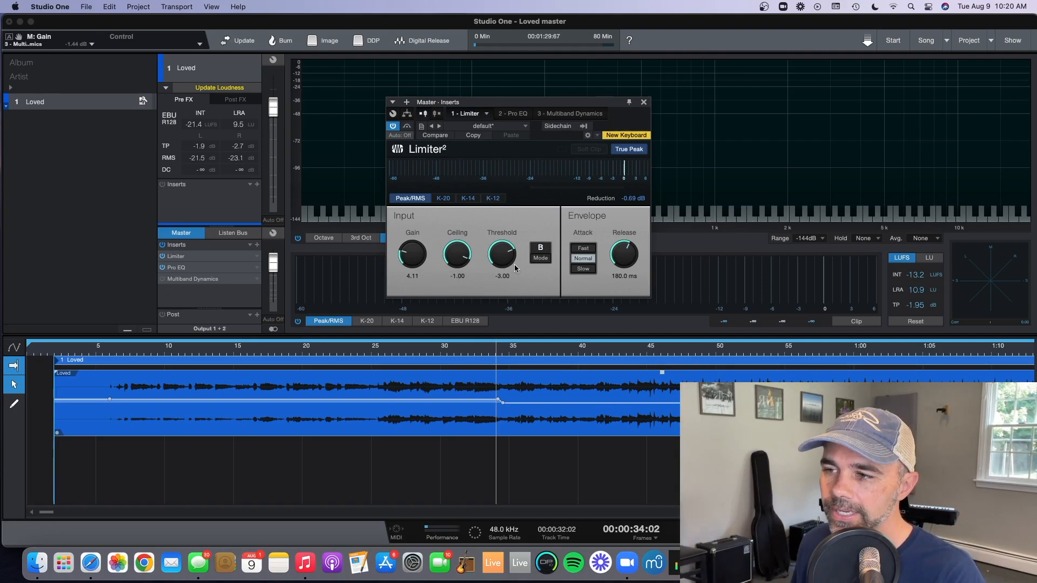
pyautogui.click(642, 102)
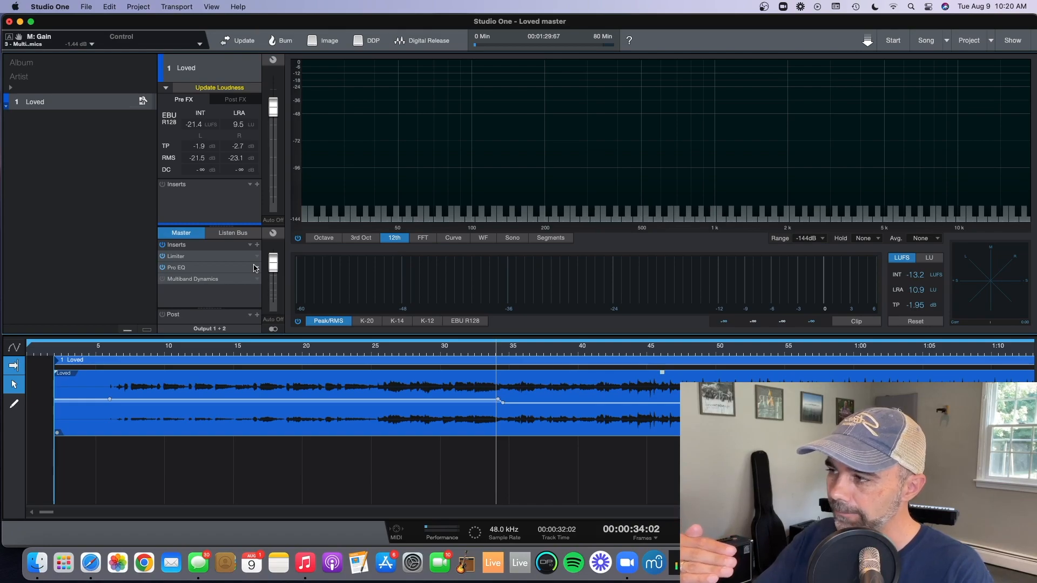
pyautogui.moveTo(254, 264)
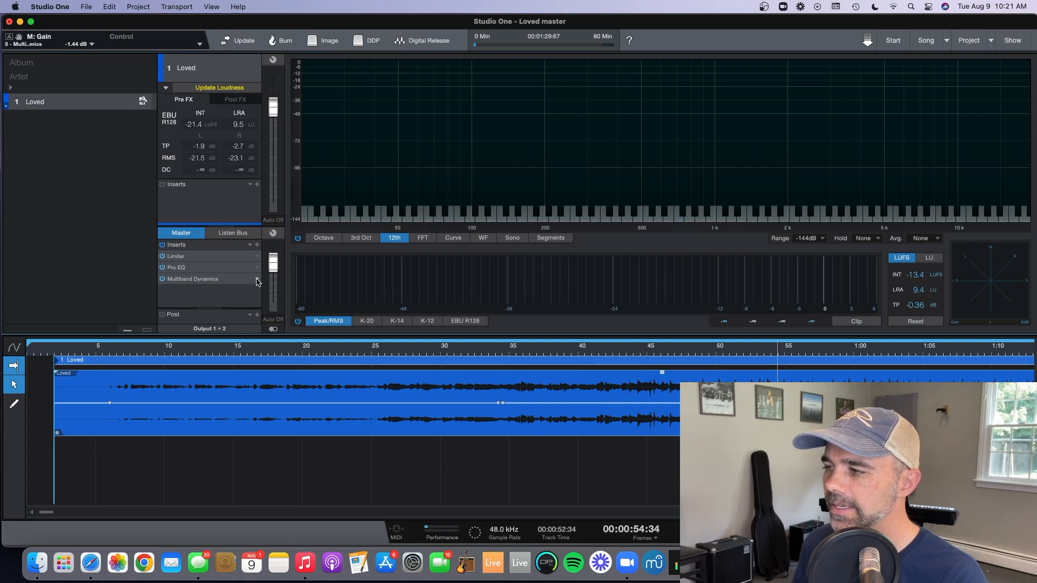
# - Activate Multiband Dynamics through its Edit window, bringing loudness to -19.8 LUFS
pyautogui.rightClick(192, 278)
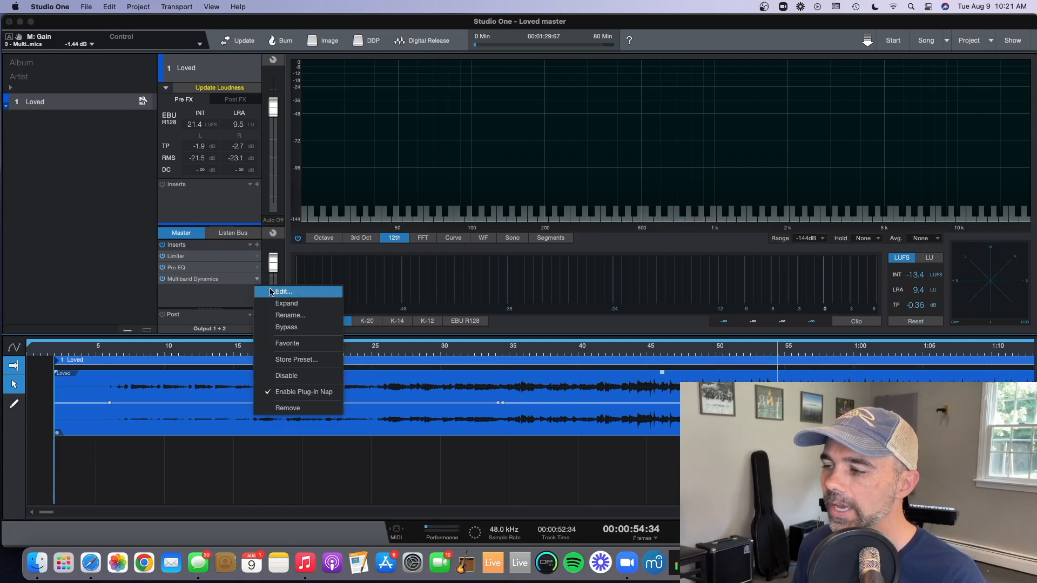
pyautogui.click(283, 292)
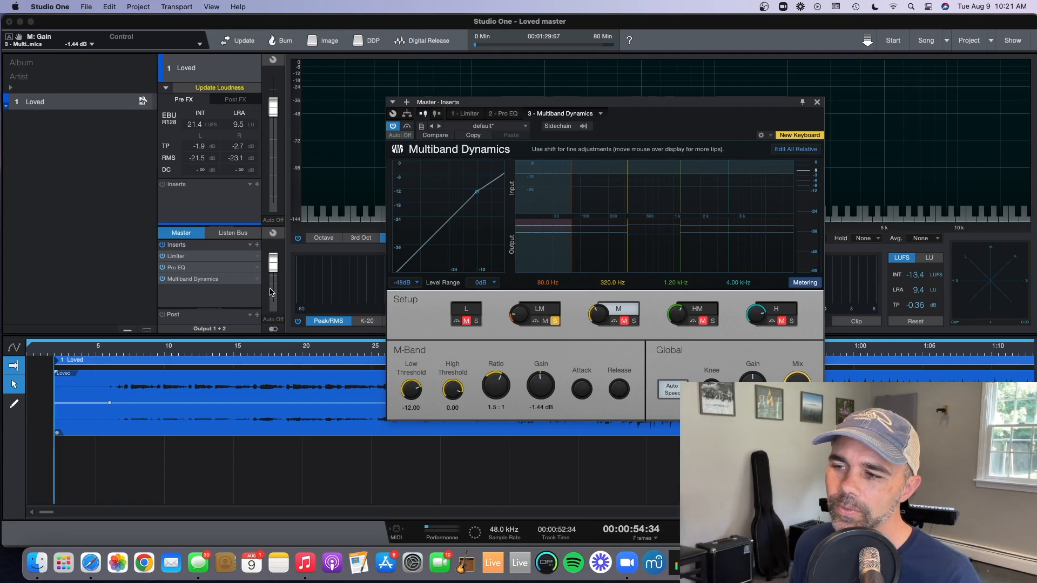
pyautogui.moveTo(498, 285)
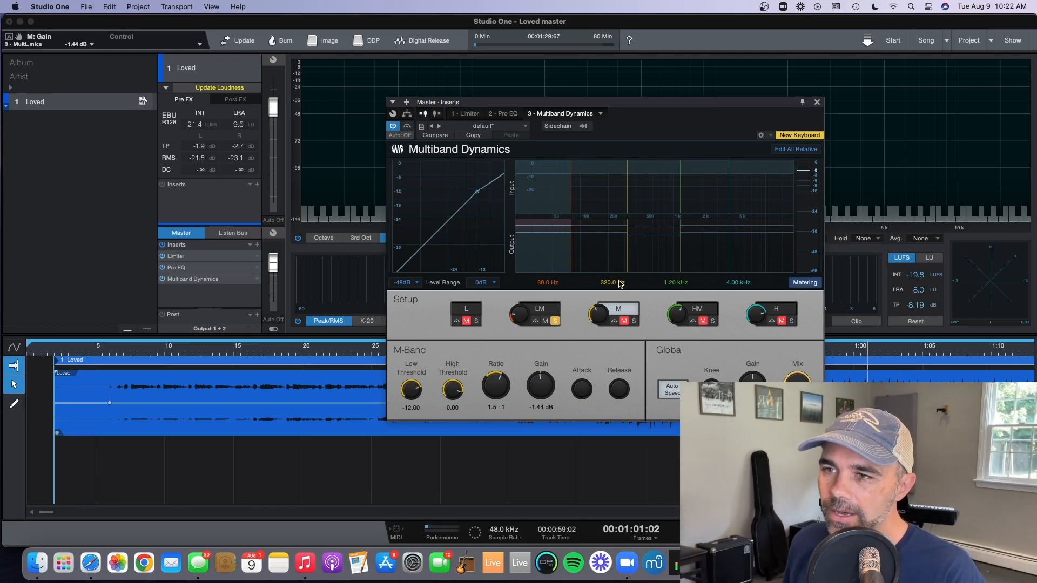
pyautogui.click(817, 102)
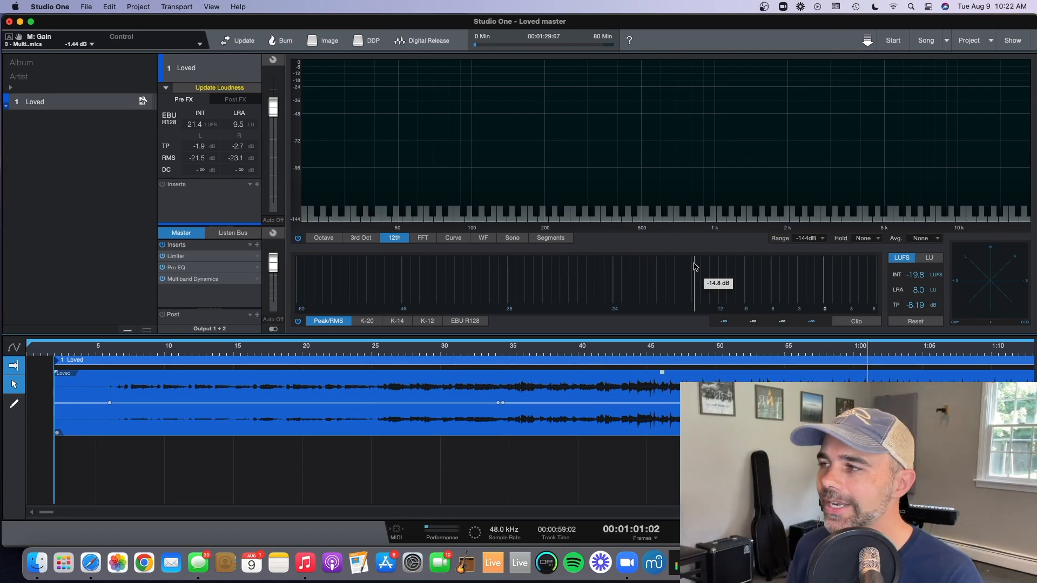
# - Check the last undo entry, then open the Project menu's Digital Release export for 'Loved'
pyautogui.click(109, 7)
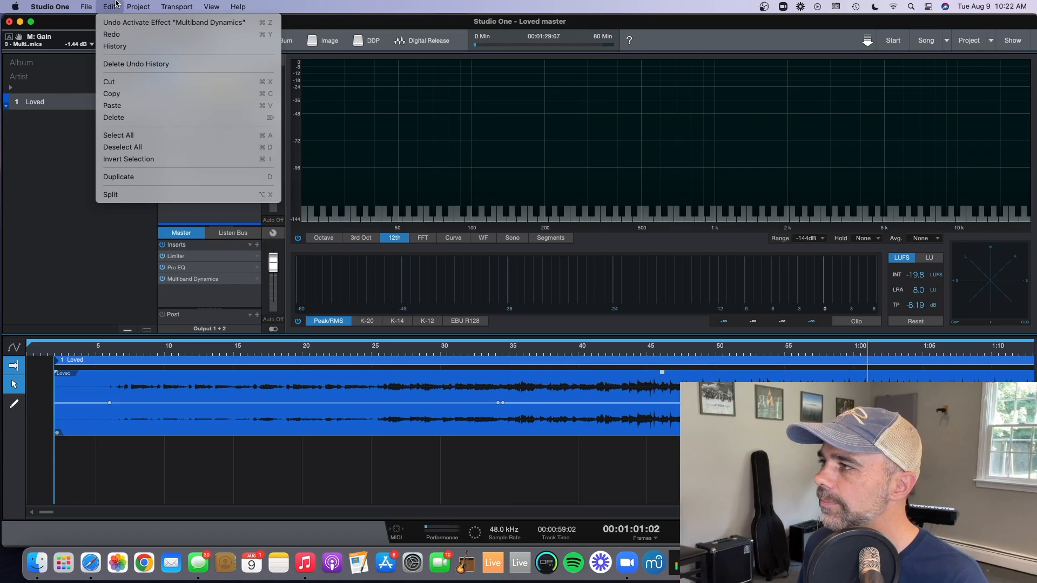
pyautogui.click(138, 6)
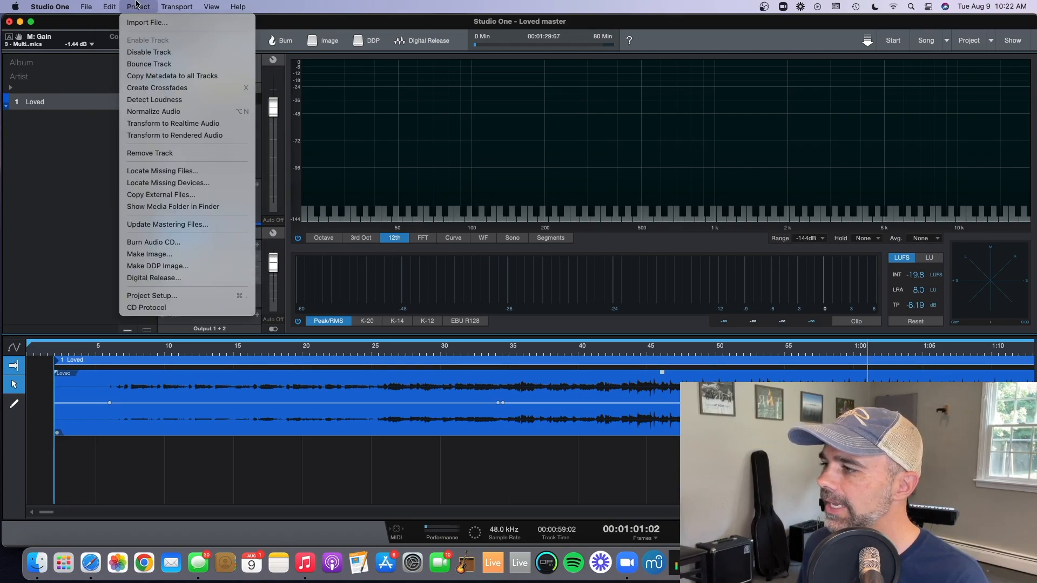
pyautogui.moveTo(159, 277)
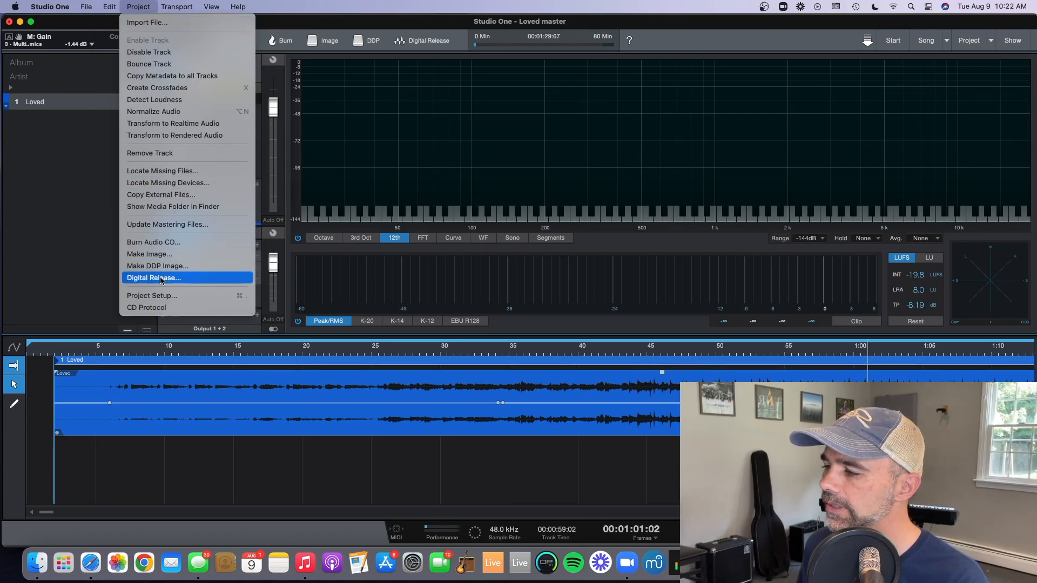
pyautogui.click(154, 277)
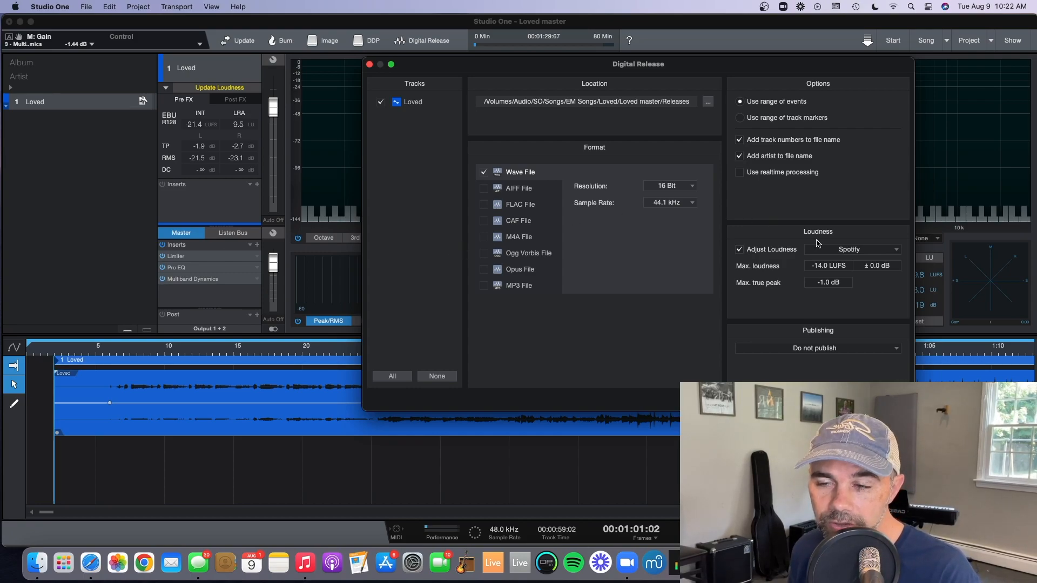
# - Keep Spotify as the loudness target and close the Digital Release window
pyautogui.click(851, 249)
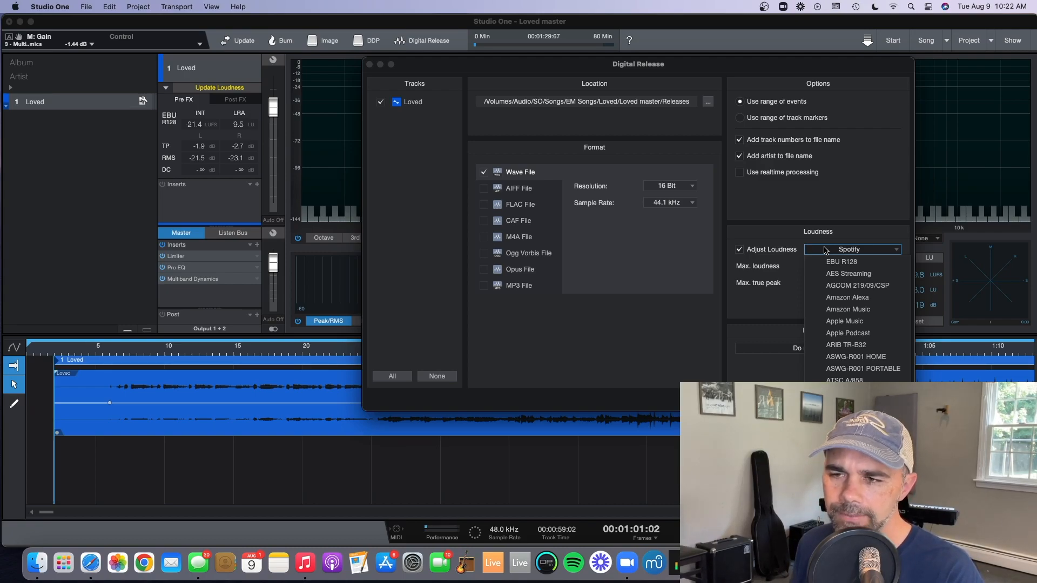
pyautogui.click(849, 249)
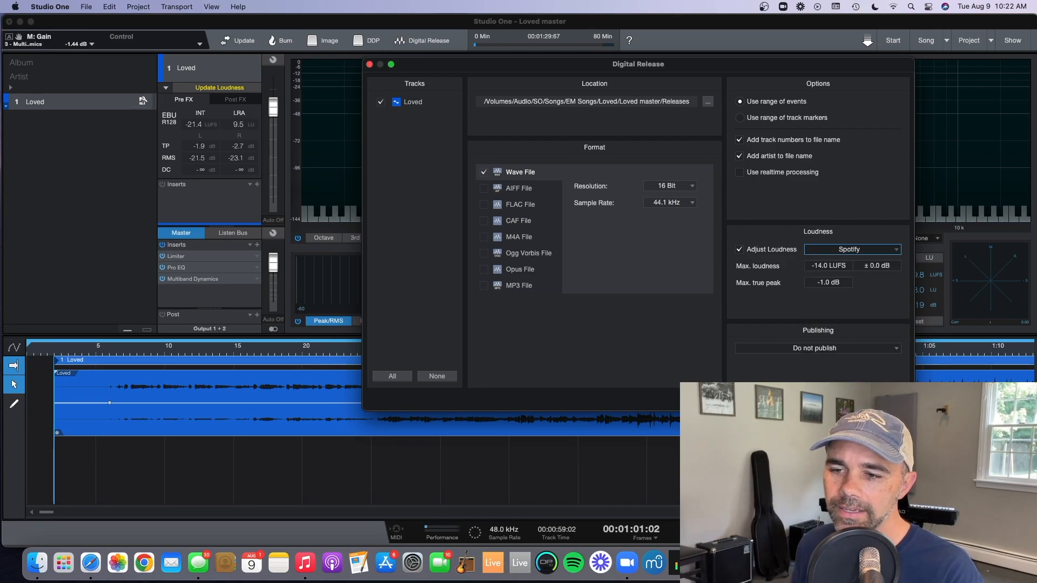
pyautogui.click(369, 63)
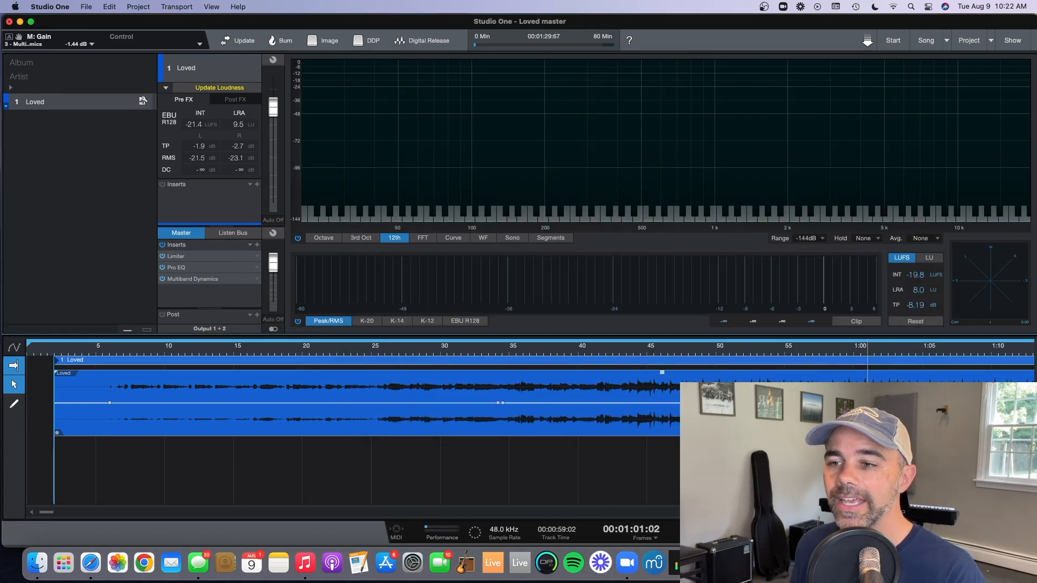